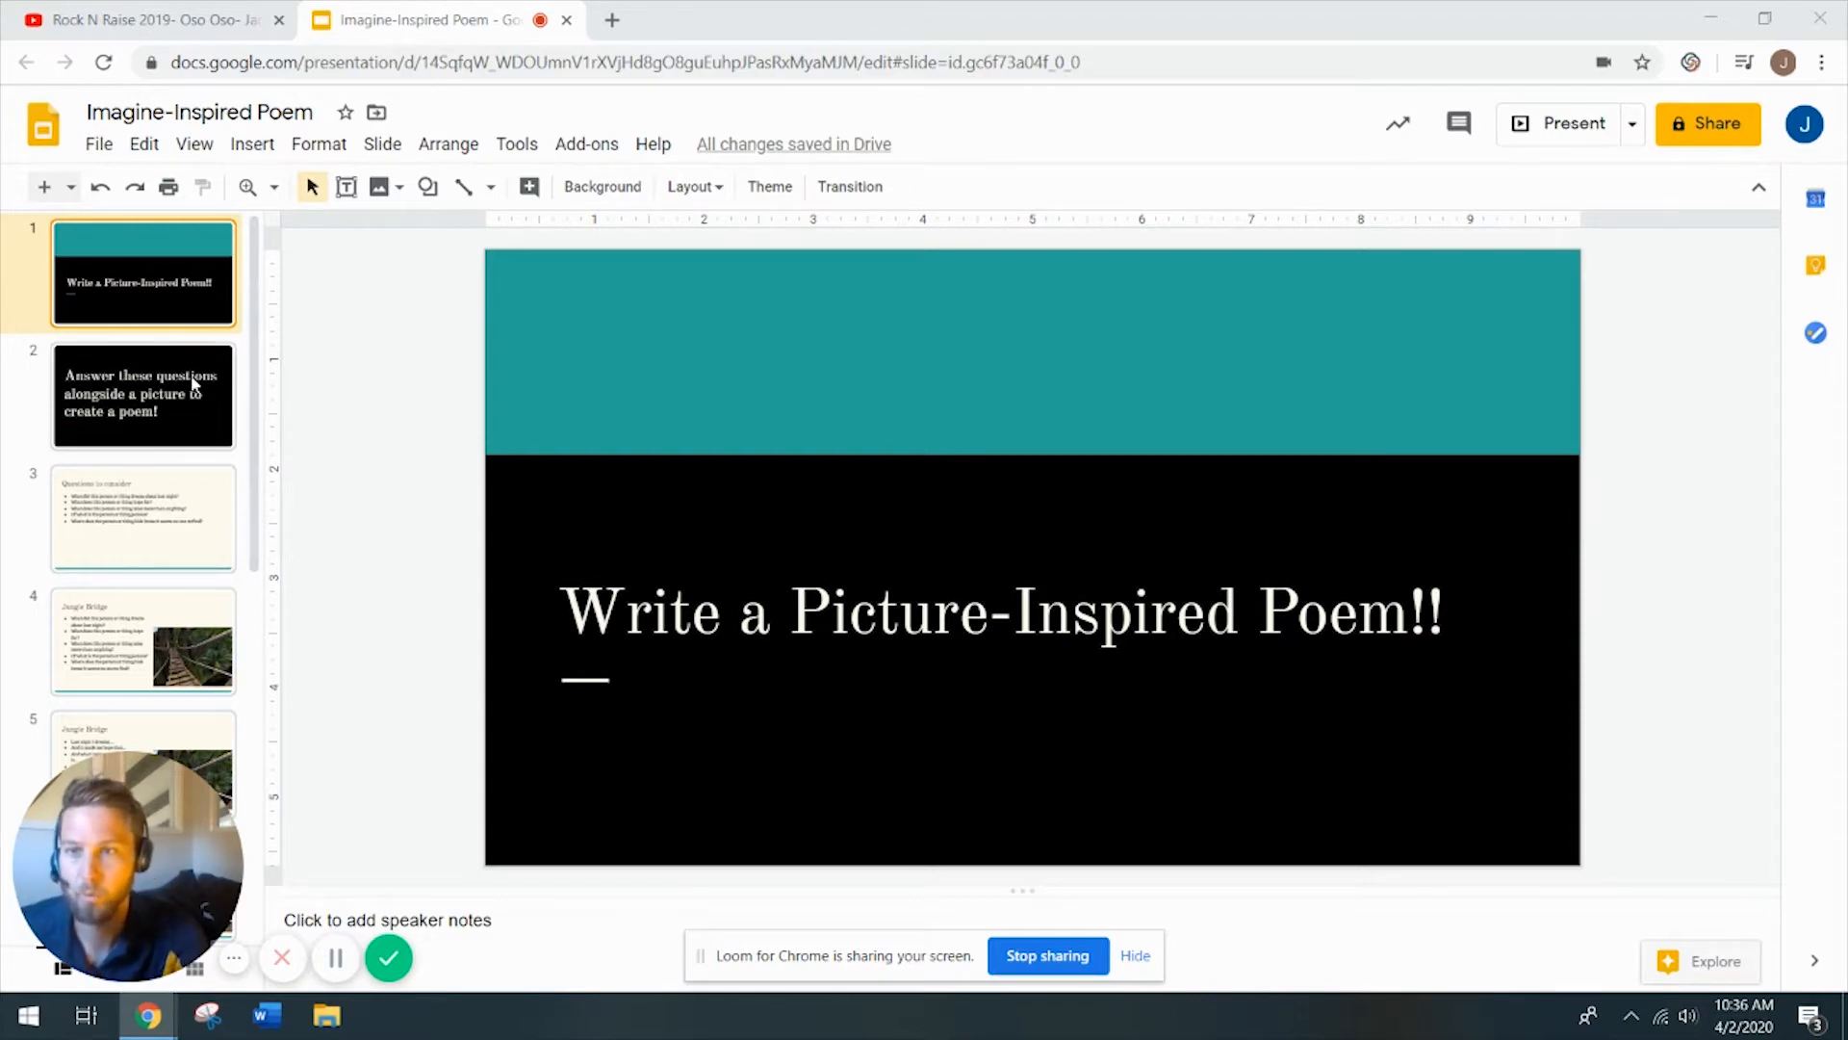
Display slide 2 with the instructions to answer questions alongside a picture.
{"action": "left_click", "coordinate": [142, 395]}
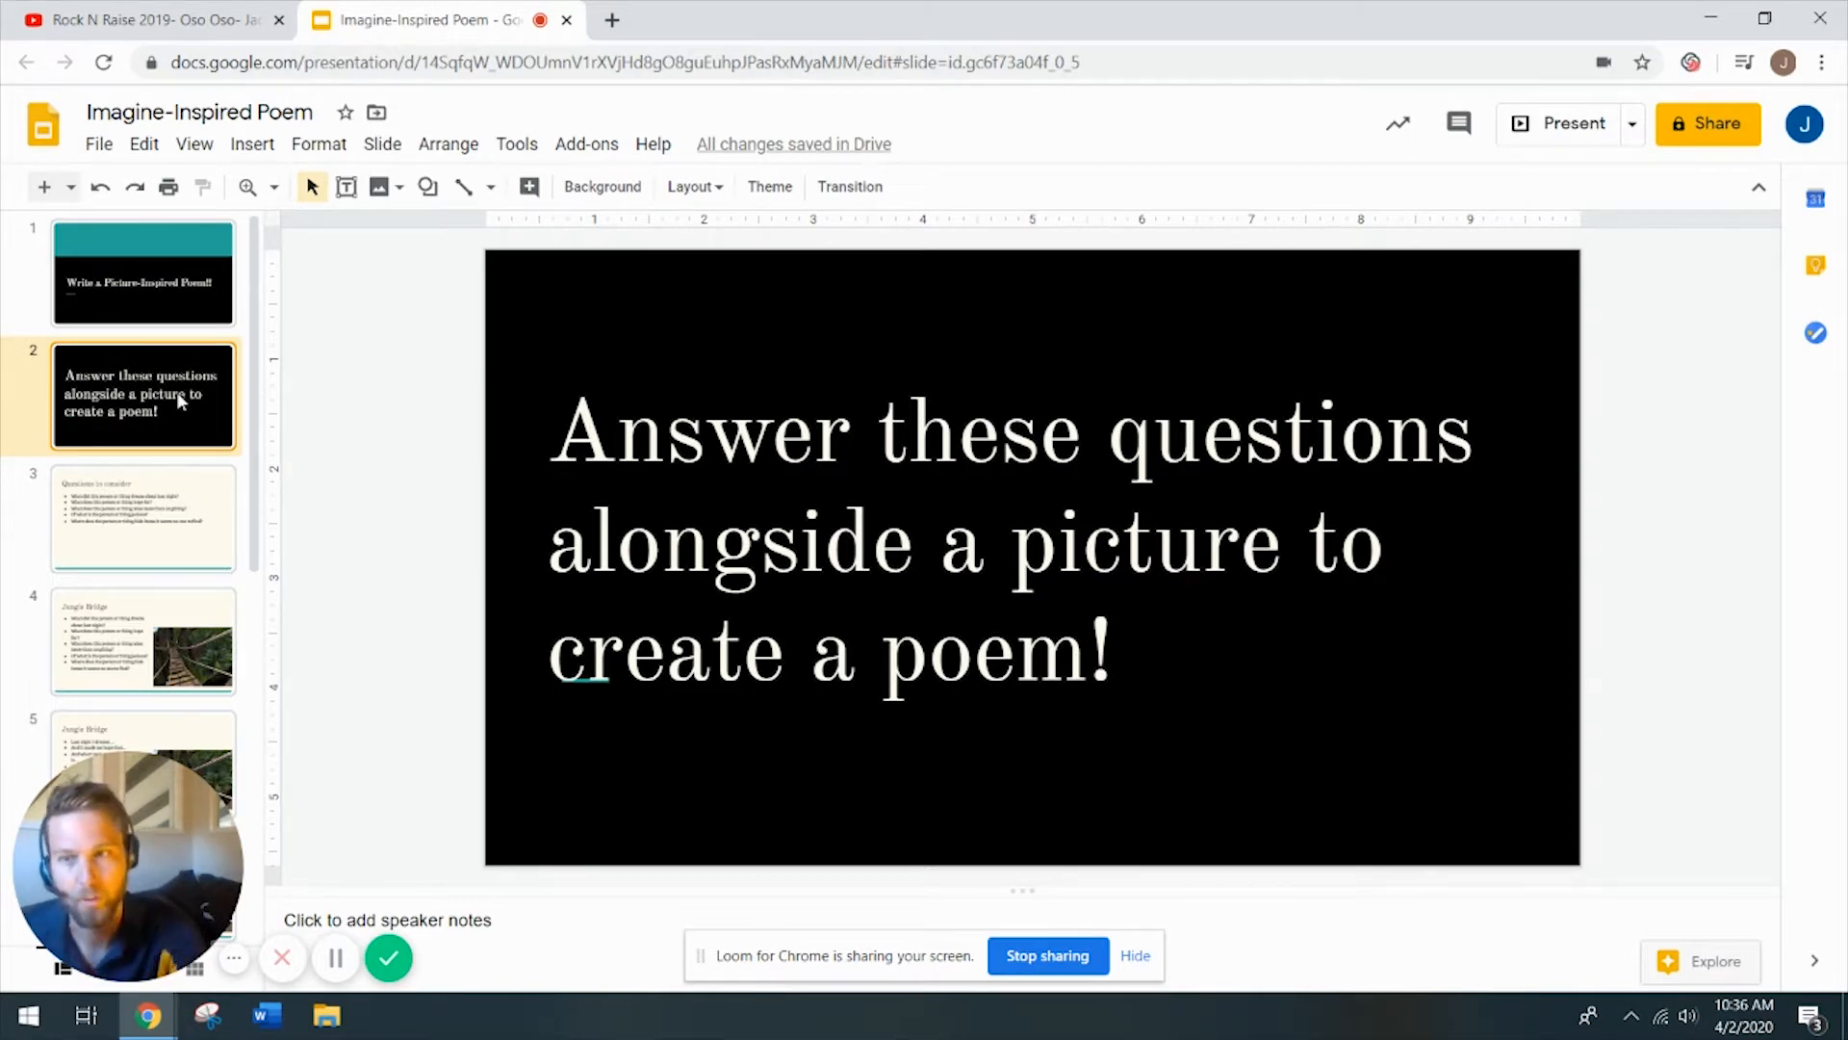
Review the 'Questions to consider' slide, then display the 'Jungle Bridge' picture slide.
{"action": "left_click", "coordinate": [142, 518]}
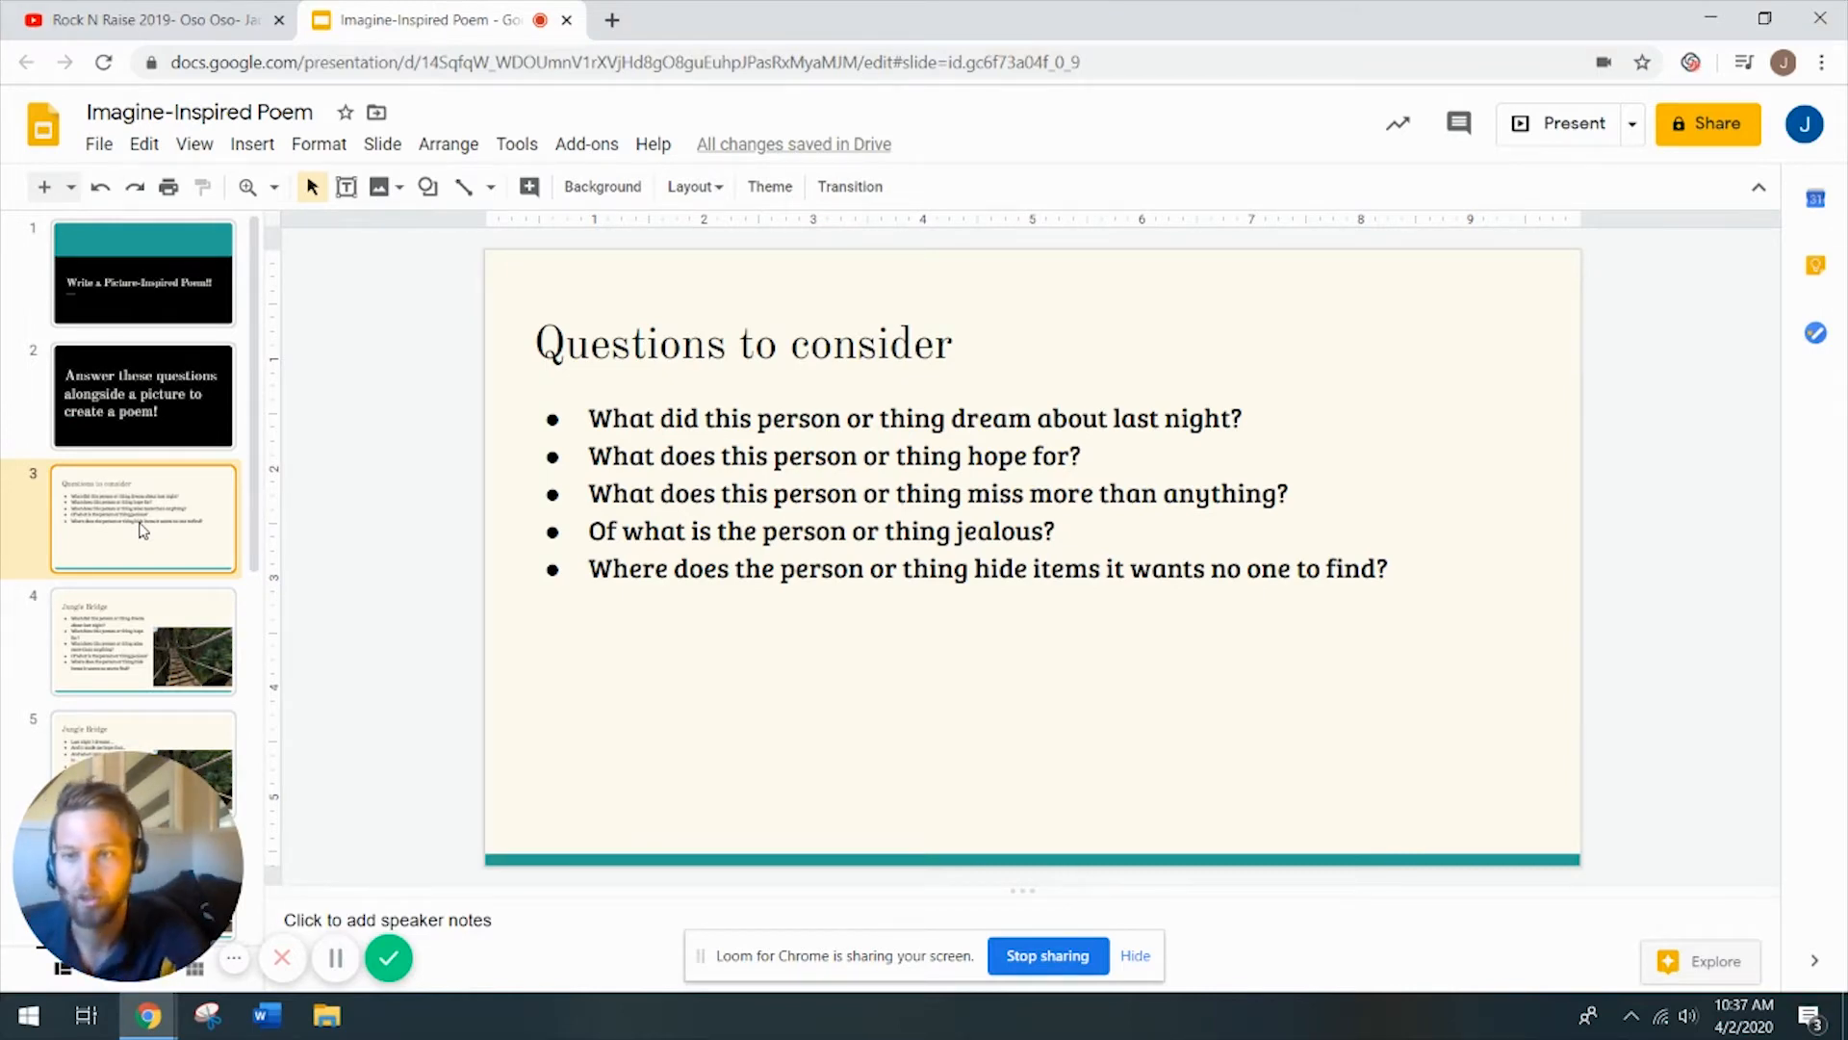
{"action": "mouse_move", "coordinate": [117, 627]}
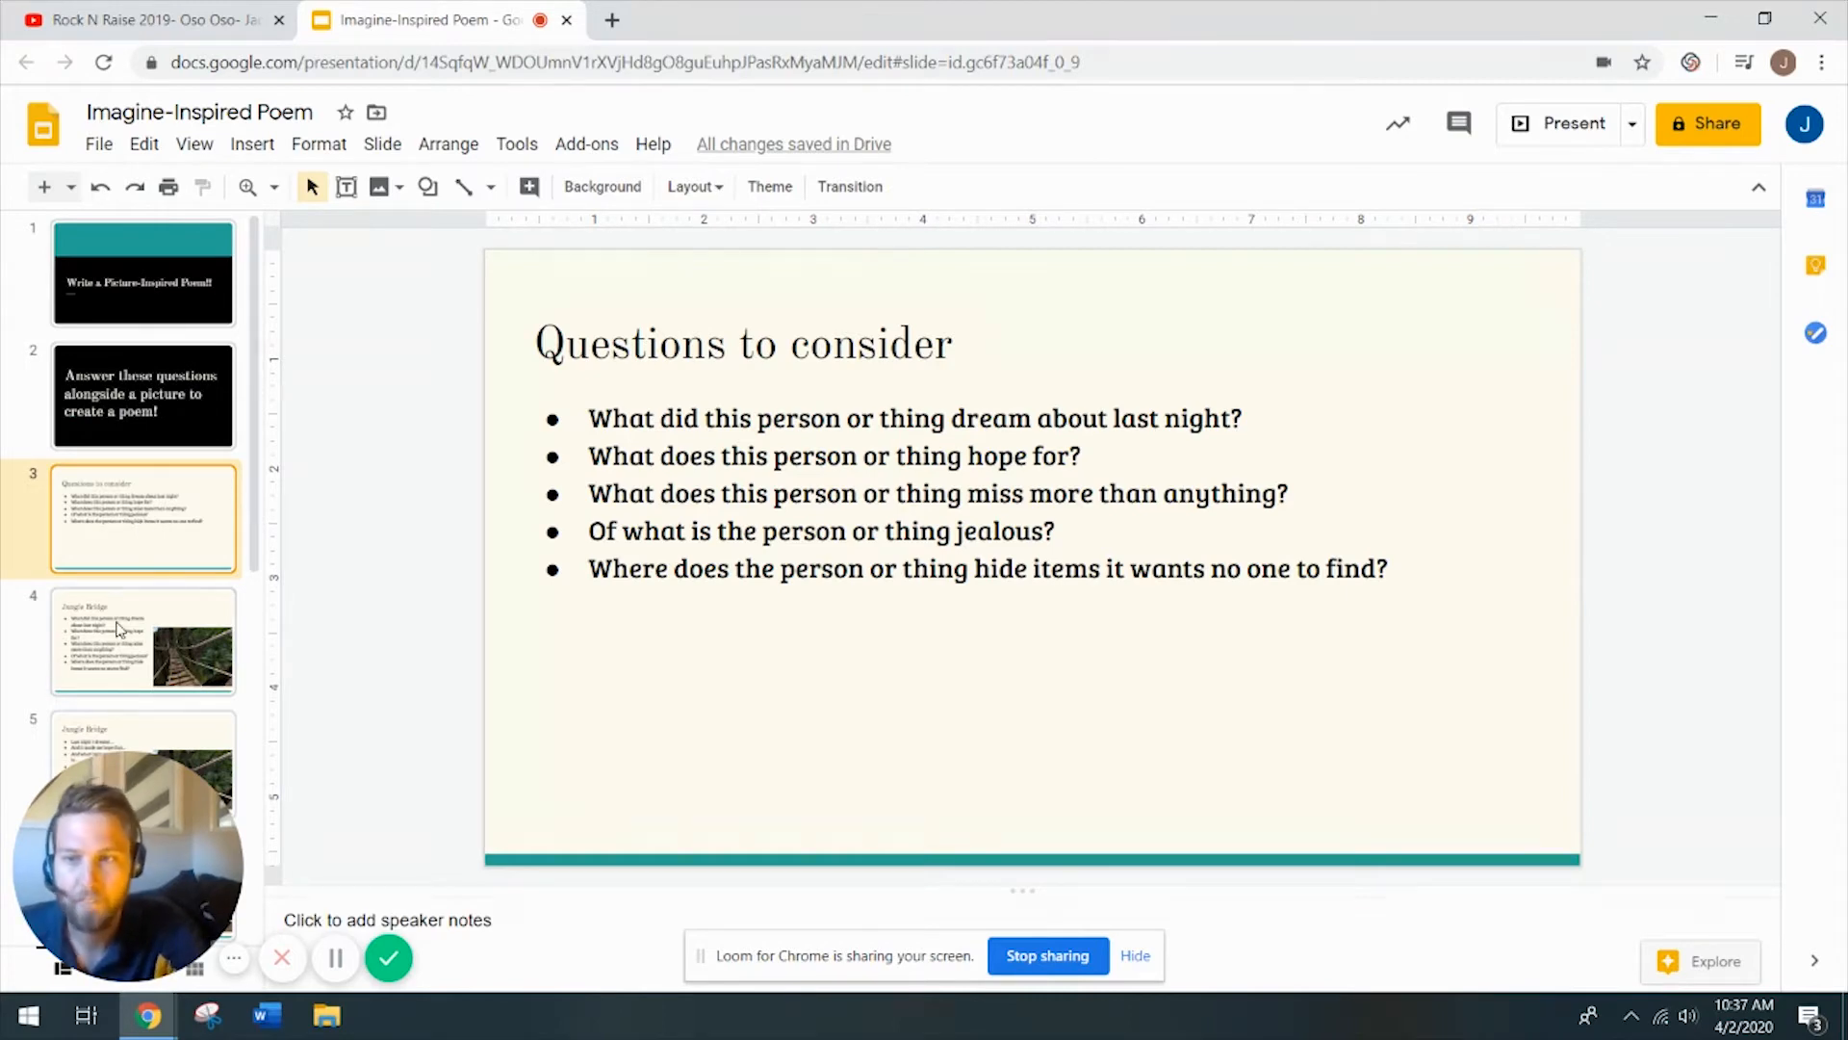
{"action": "left_click", "coordinate": [142, 639]}
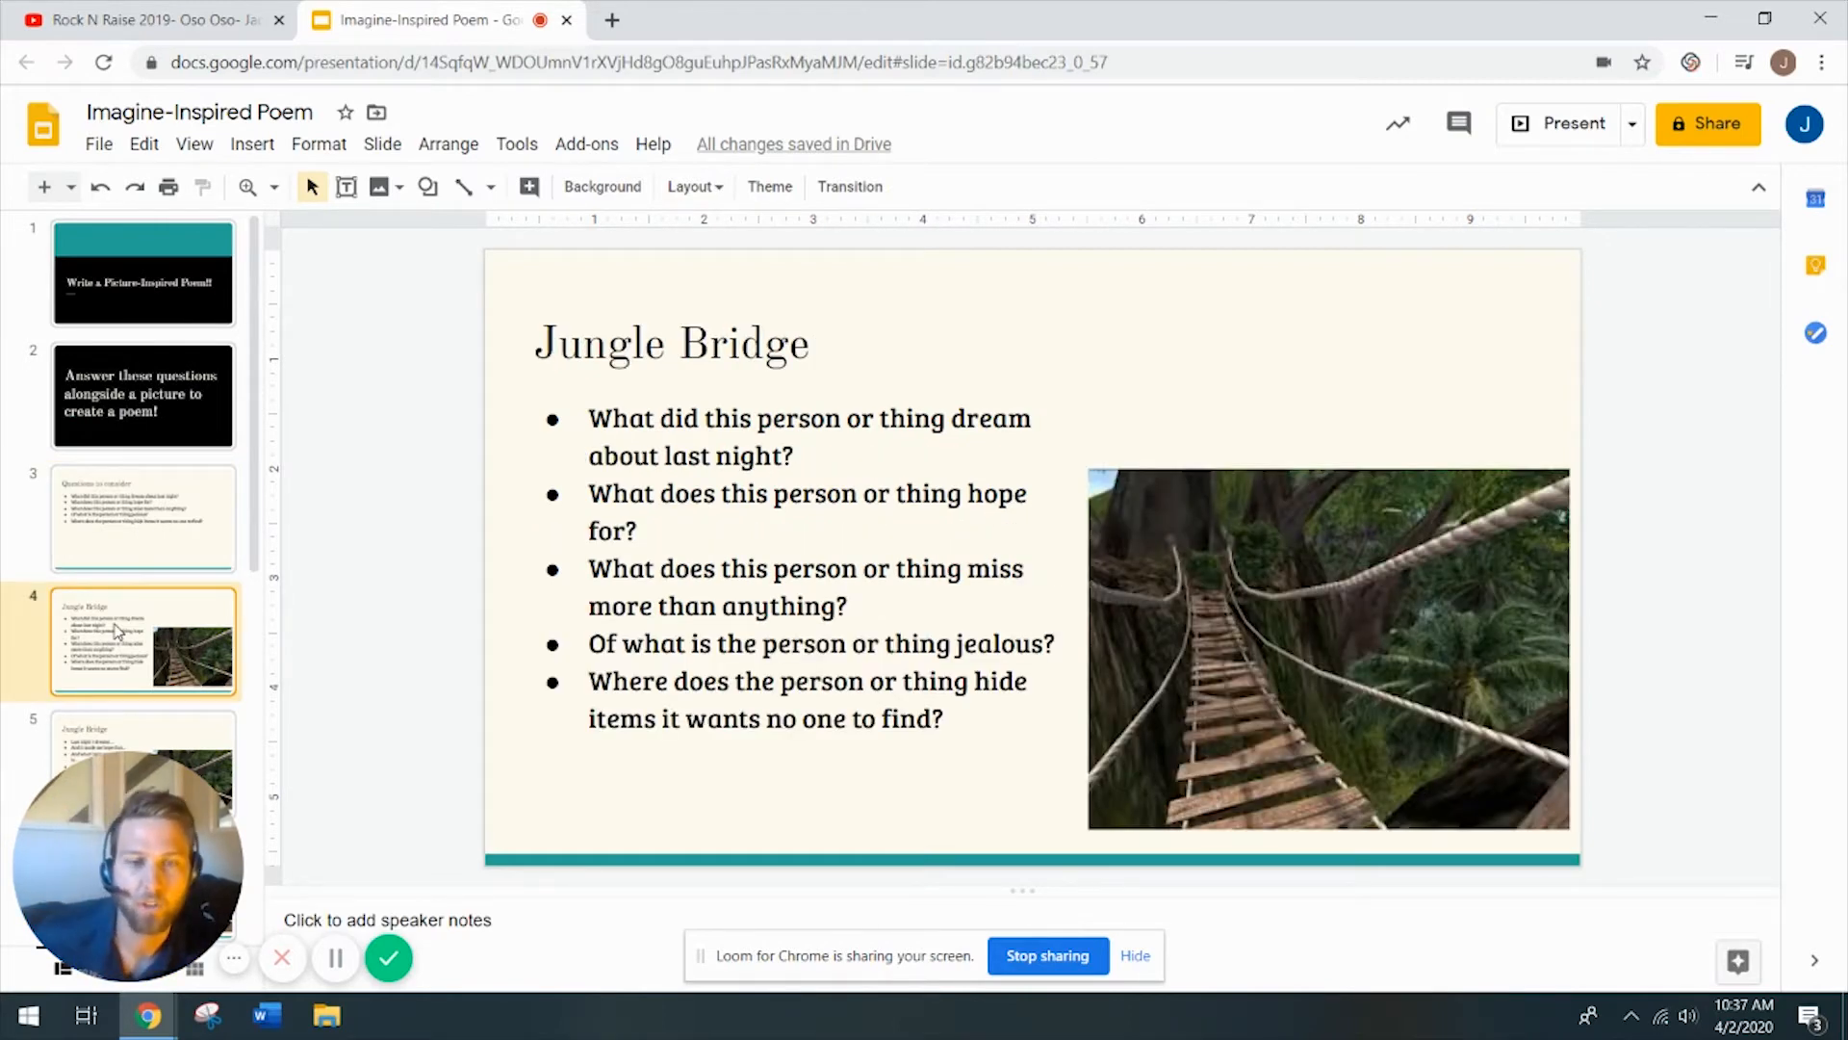